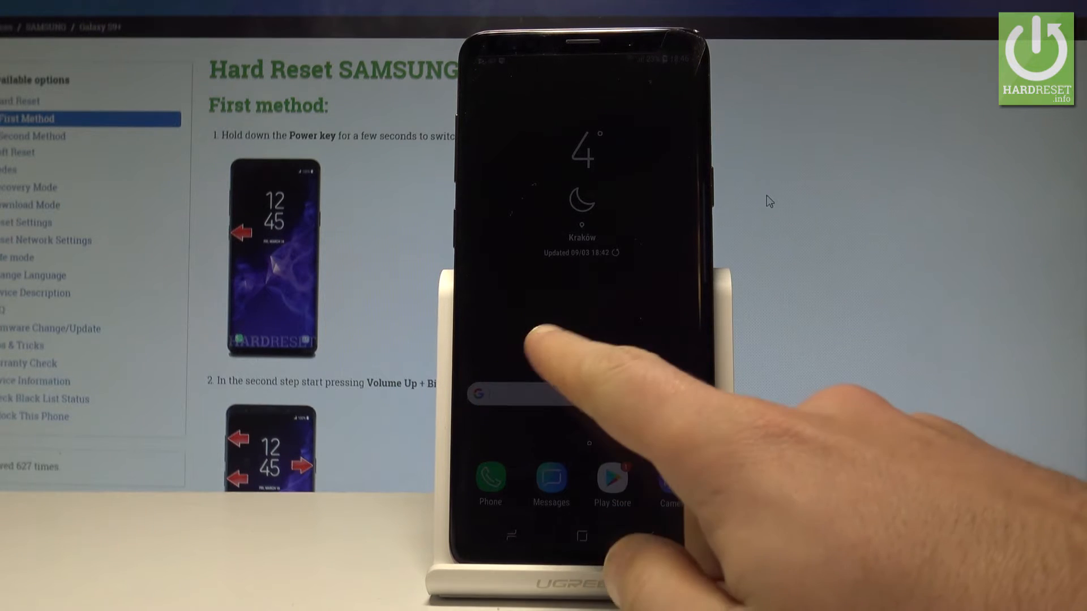
# Launch the Phone app from the home screen and show its number keypad
pyautogui.click(490, 484)
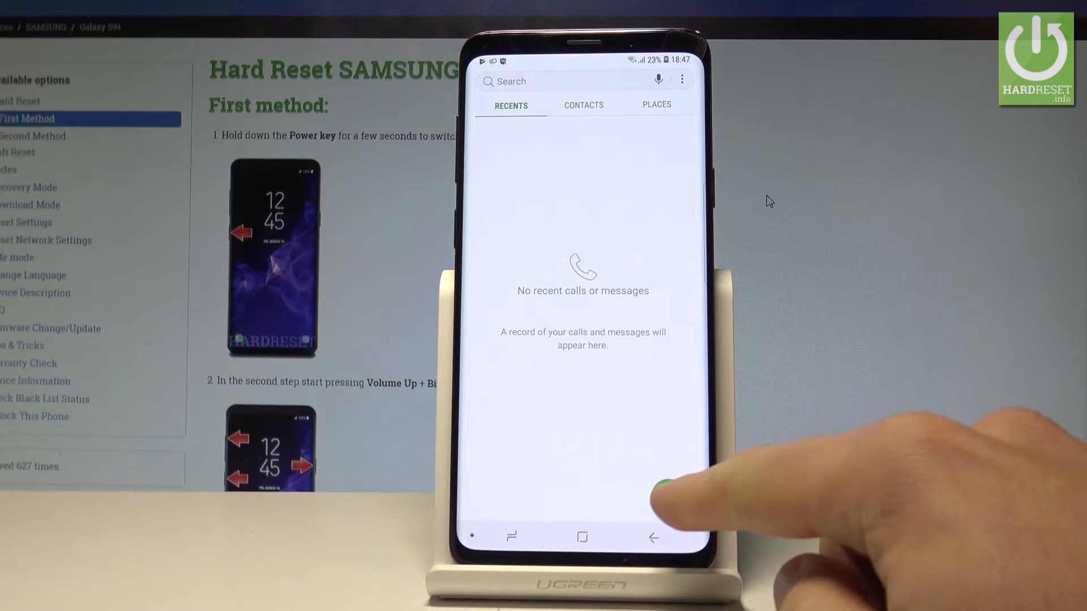
pyautogui.click(655, 486)
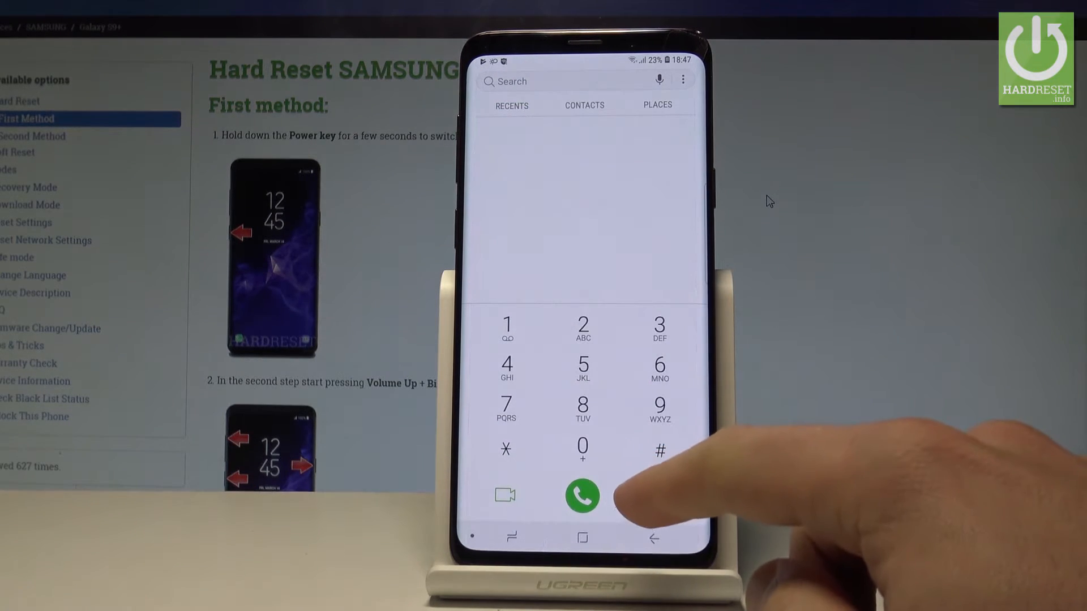
# Dial *#06# to view the IMEI(MEID) and S/N popup, dismiss it with OK and back out
pyautogui.click(506, 450)
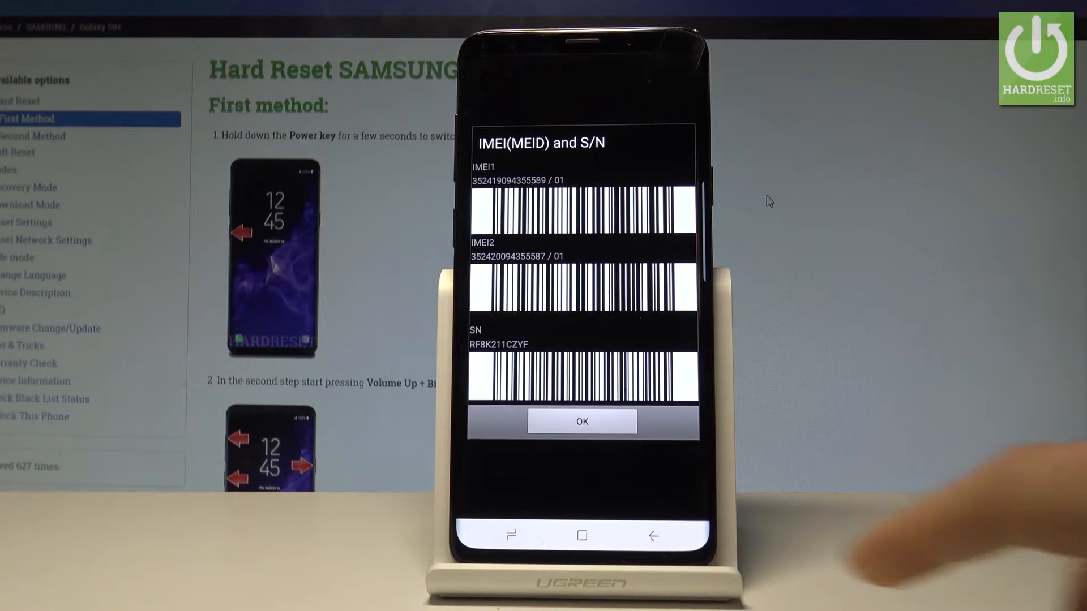
pyautogui.click(581, 421)
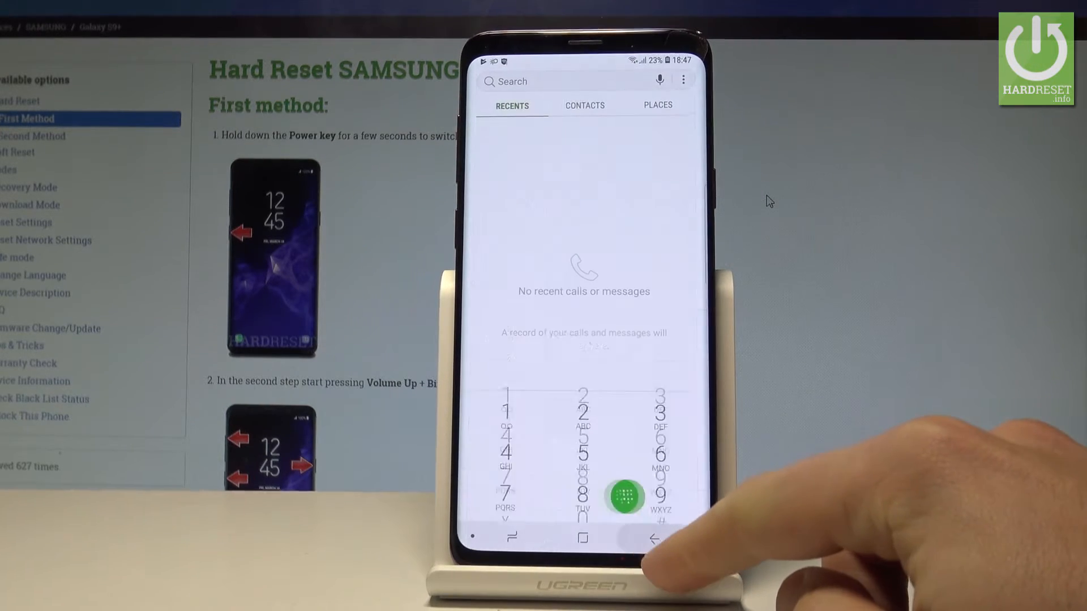
pyautogui.click(652, 539)
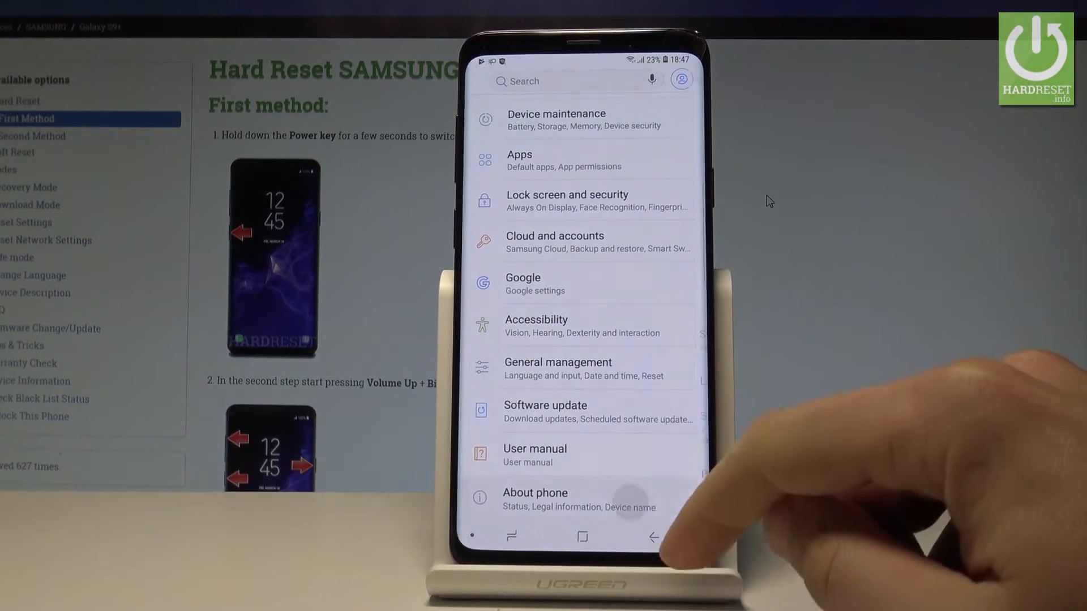
# Go to About phone > Status, where the serial number is listed
pyautogui.click(536, 499)
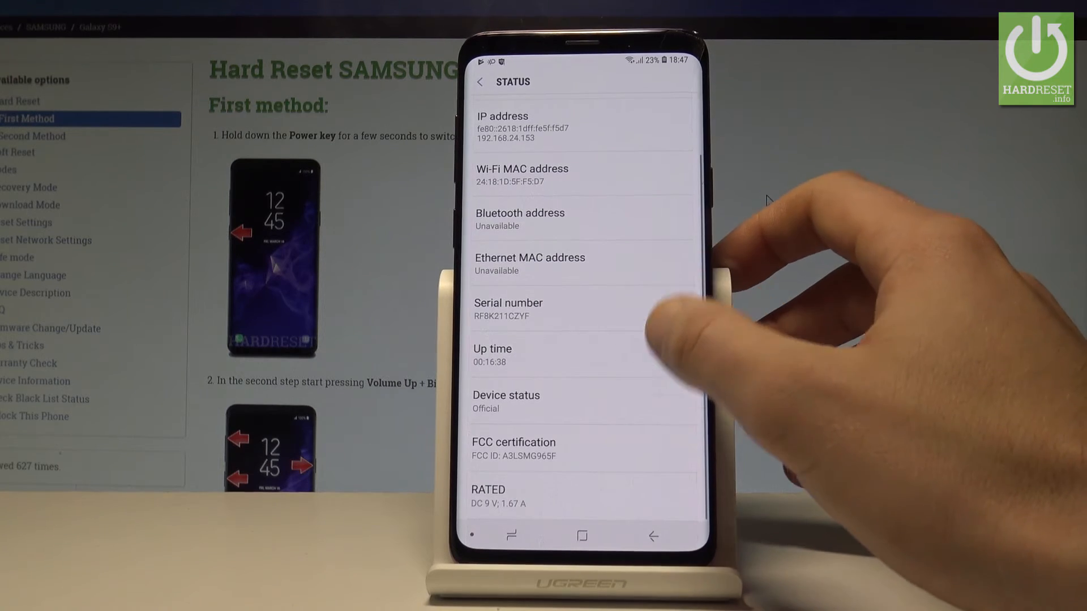
# Go to IMEI information to see the IMEI and IMEI SV numbers for both SIM slots
pyautogui.scroll(-3)
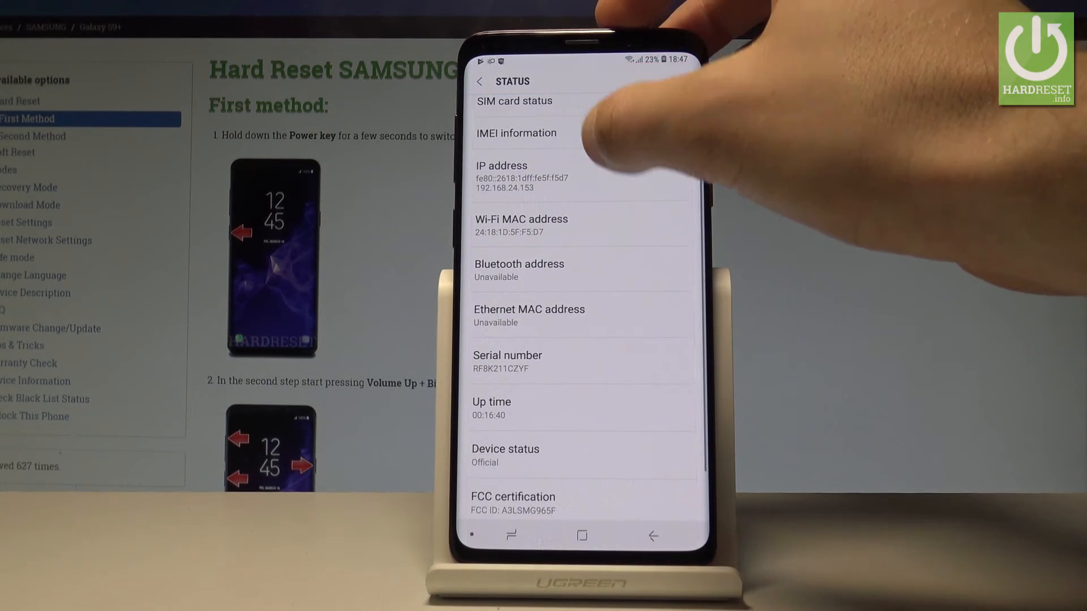
pyautogui.click(516, 132)
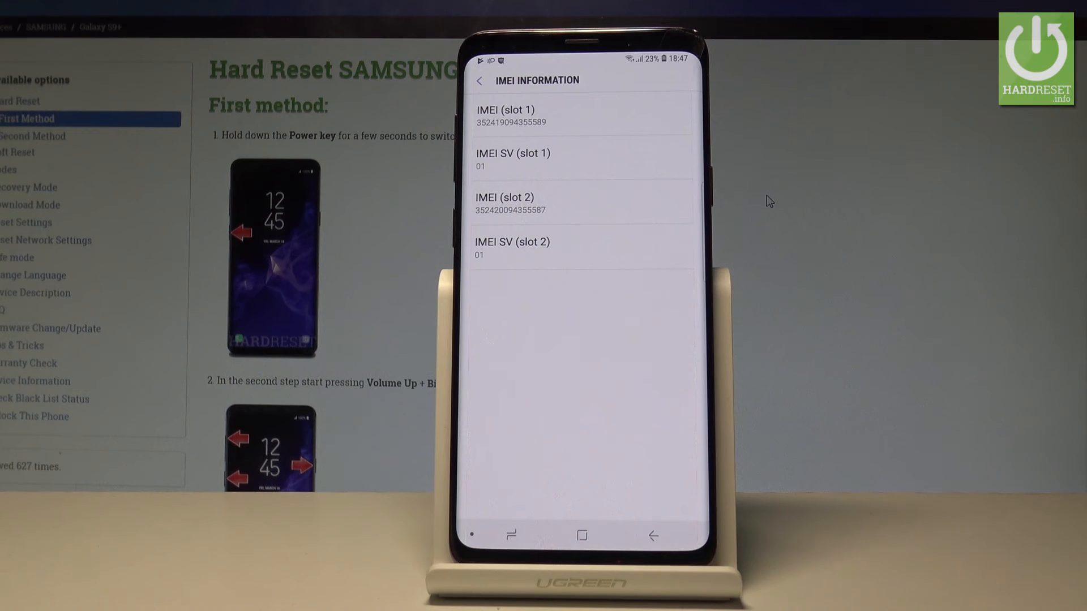